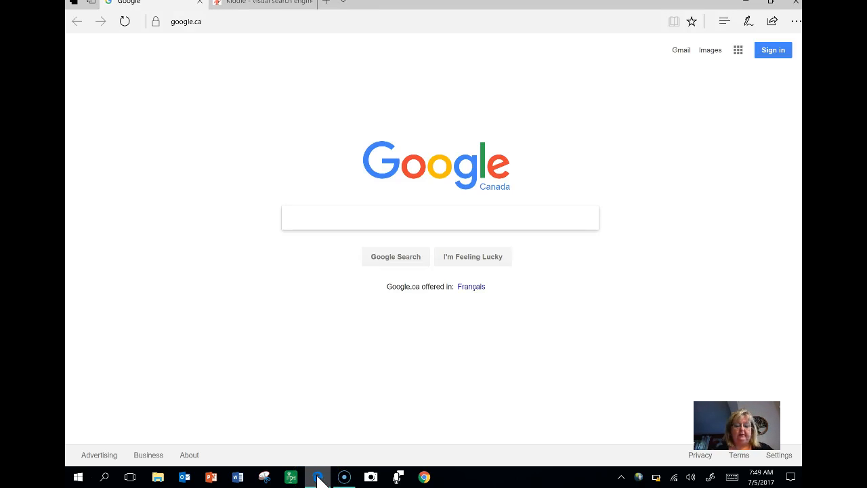
# Search Google for 'vancouver island map' and browse the image results for the islands road map.
pyautogui.write('vancouver island m')
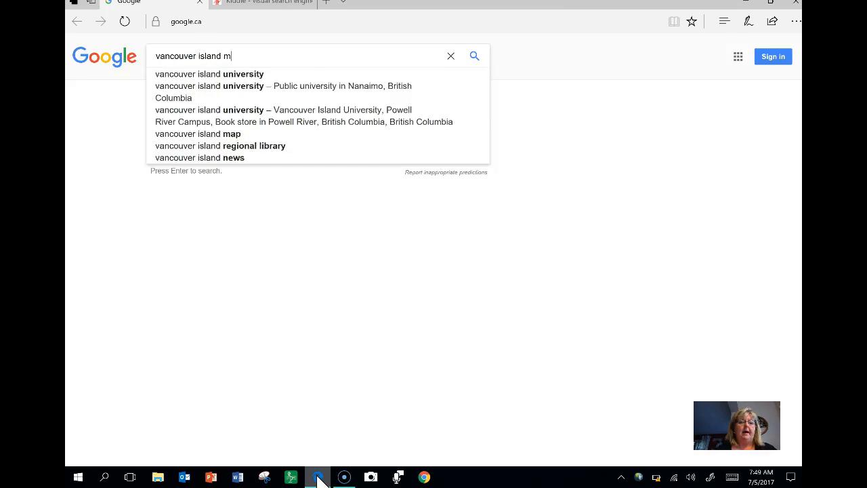
pyautogui.click(198, 134)
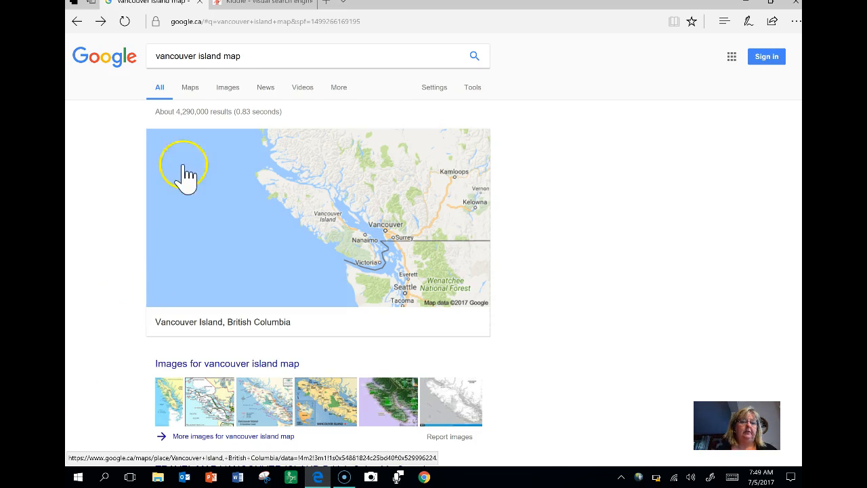
pyautogui.click(227, 86)
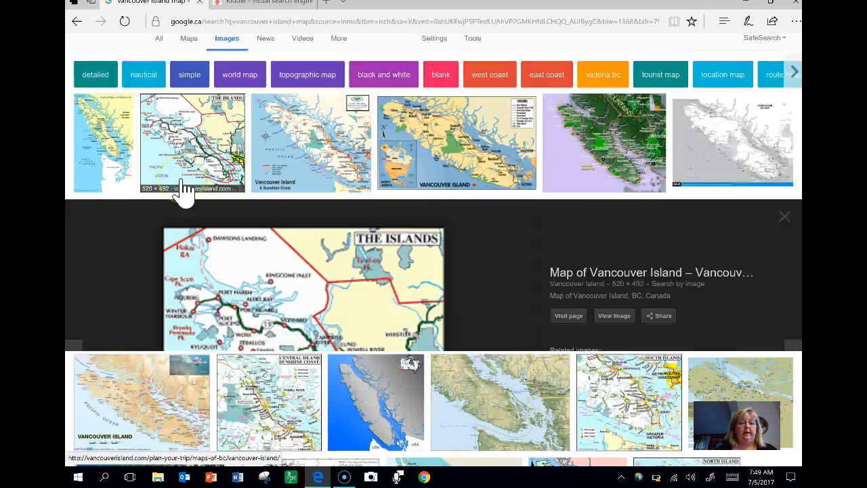
pyautogui.scroll(-3)
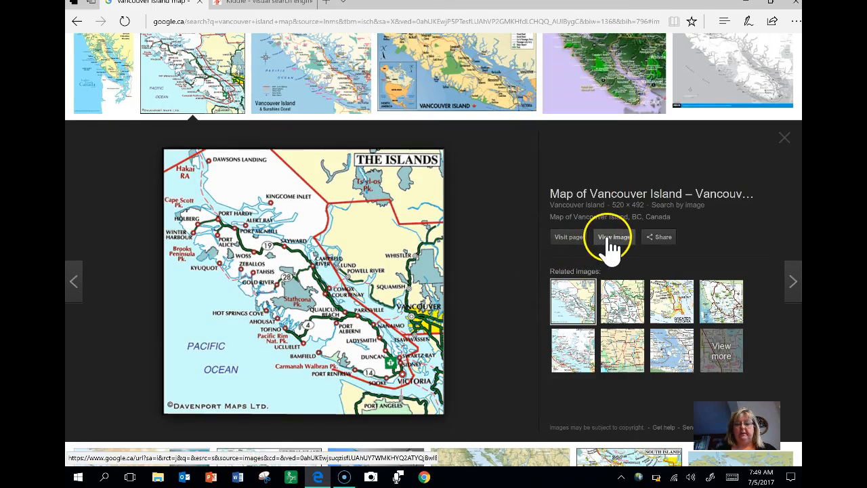
# View the full-size map image in its own tab and start a Web Note on it.
pyautogui.click(612, 236)
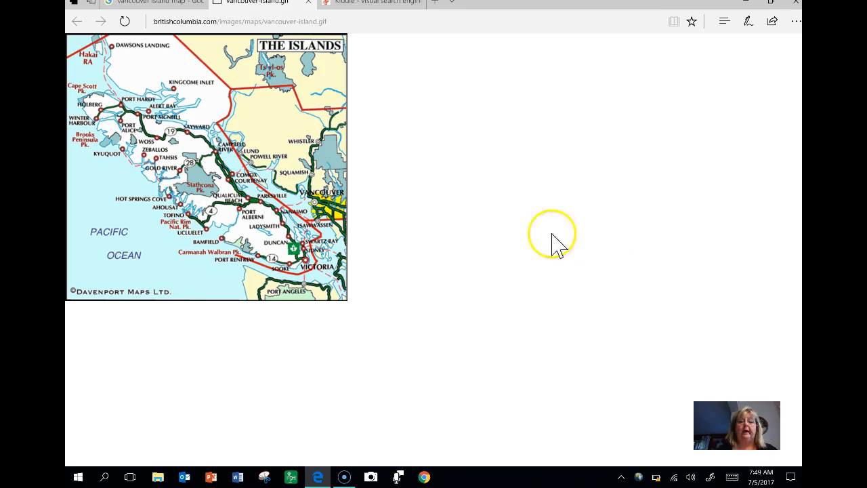
pyautogui.moveTo(748, 27)
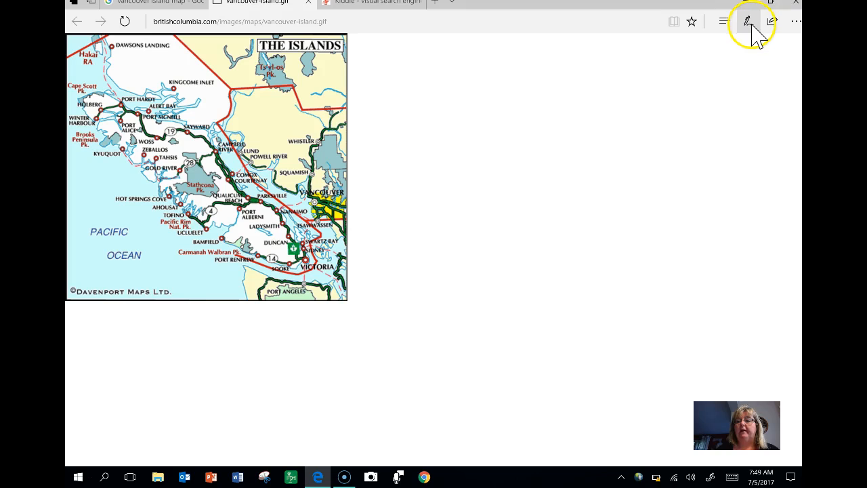
pyautogui.moveTo(748, 22)
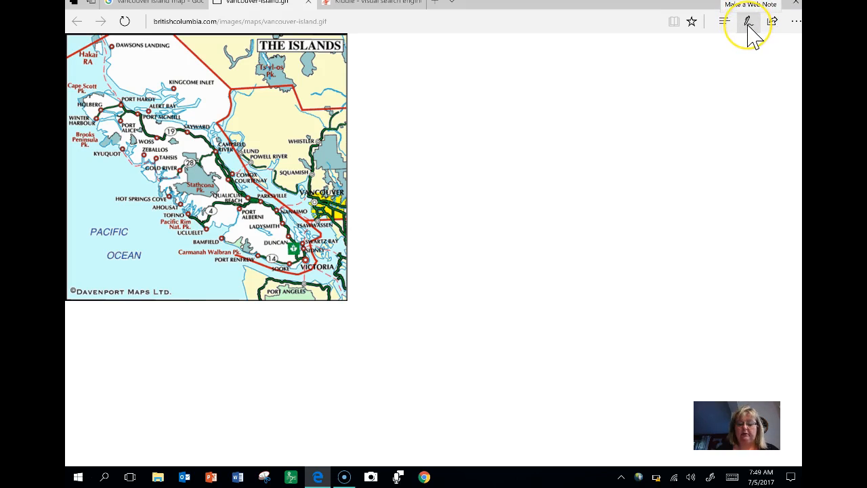
pyautogui.click(749, 22)
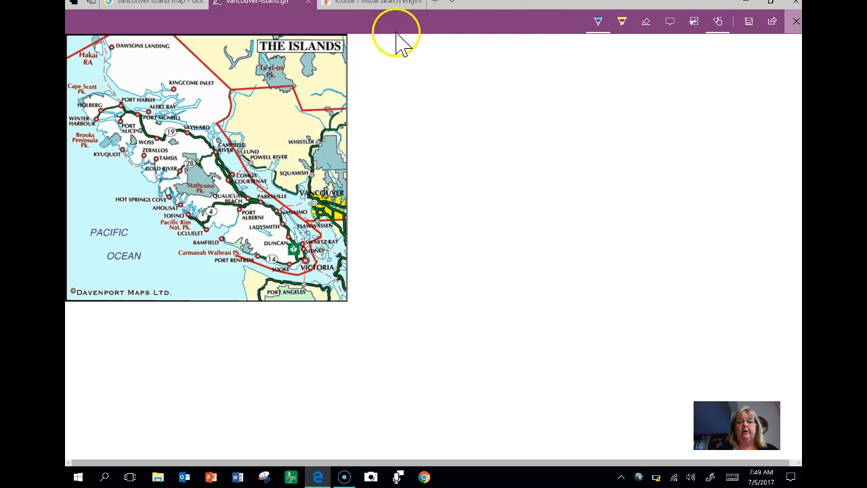
pyautogui.moveTo(610, 175)
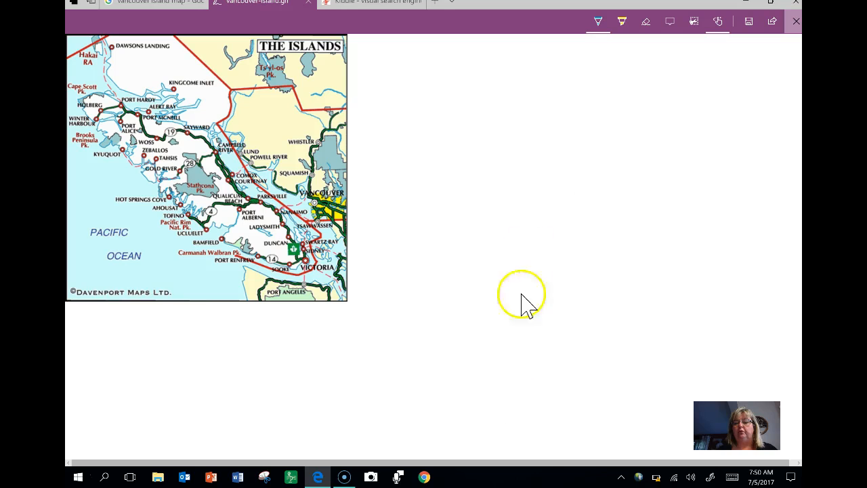
pyautogui.moveTo(520, 415)
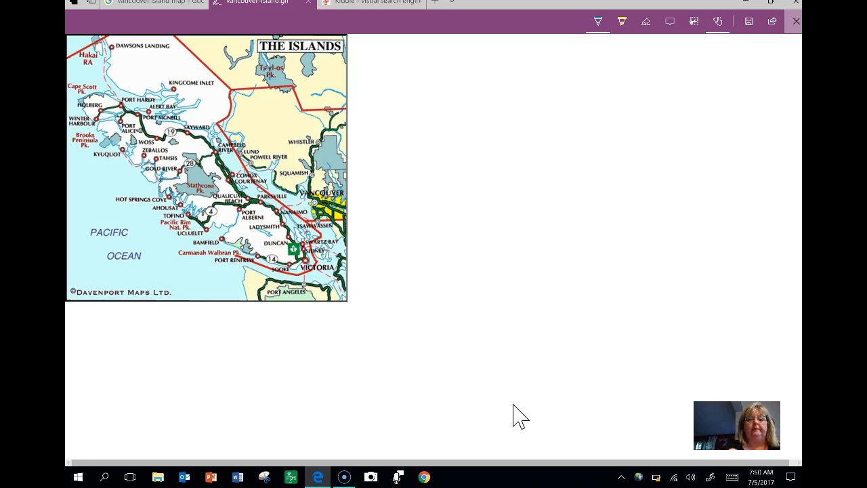
# Handwrite 'Where do we live?' with the pen beside the map.
pyautogui.moveTo(406, 102); pyautogui.dragTo(474, 81)
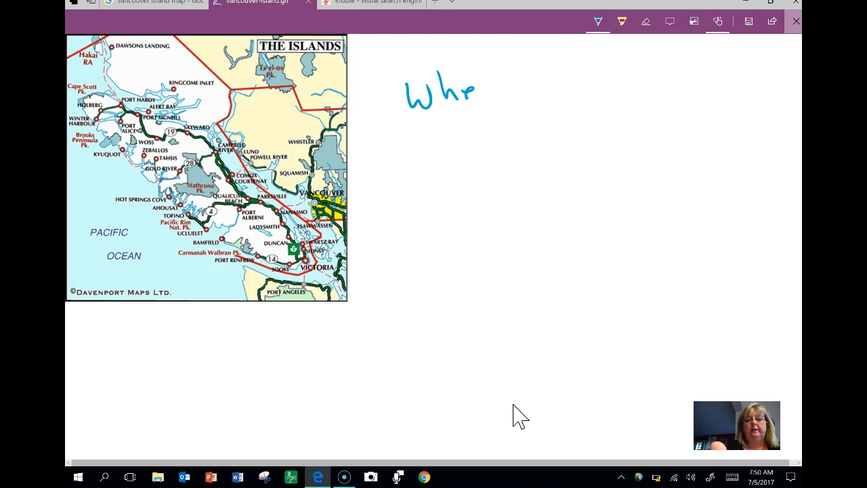
pyautogui.write('Where do')
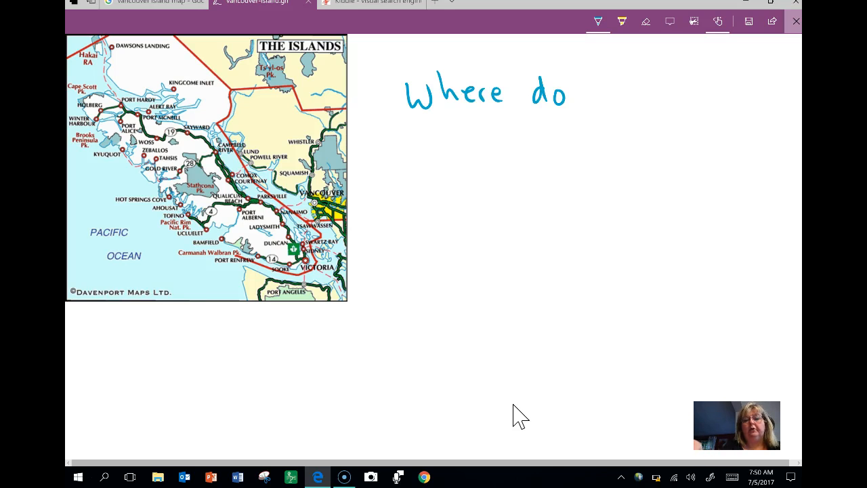
pyautogui.write('we live?')
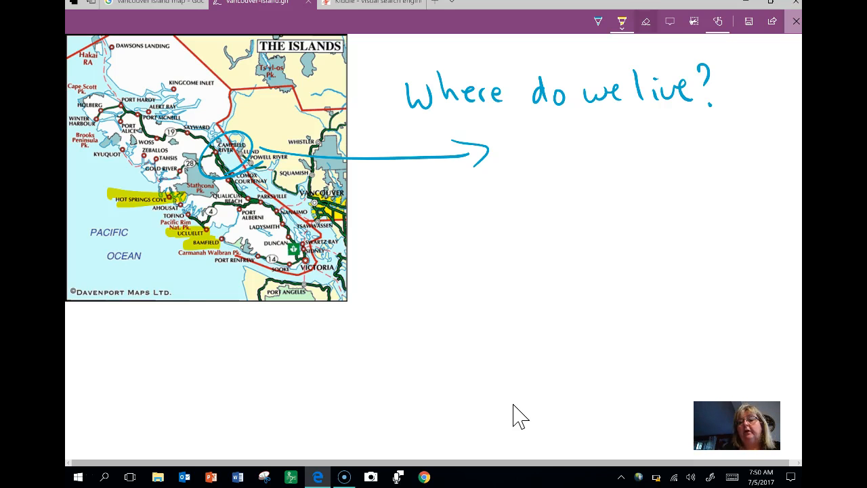
# Place a typed note reading 'Questions we have...' beside the arrow.
pyautogui.click(669, 22)
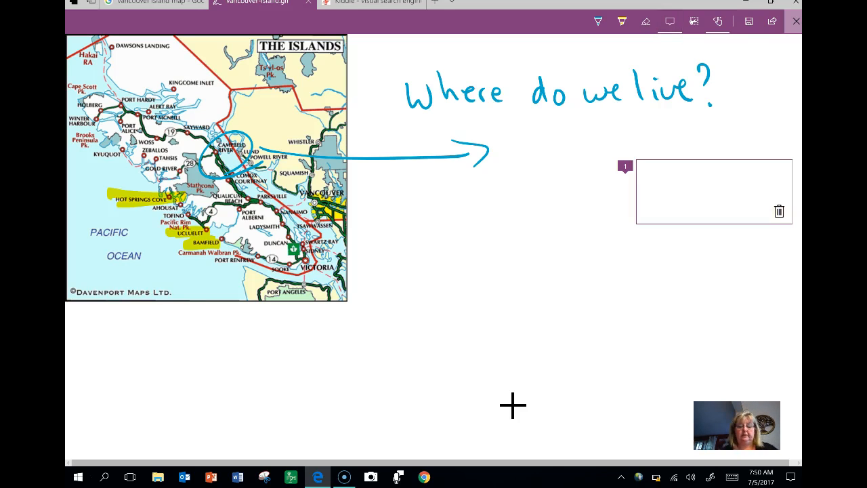
pyautogui.write('Questions we have...')
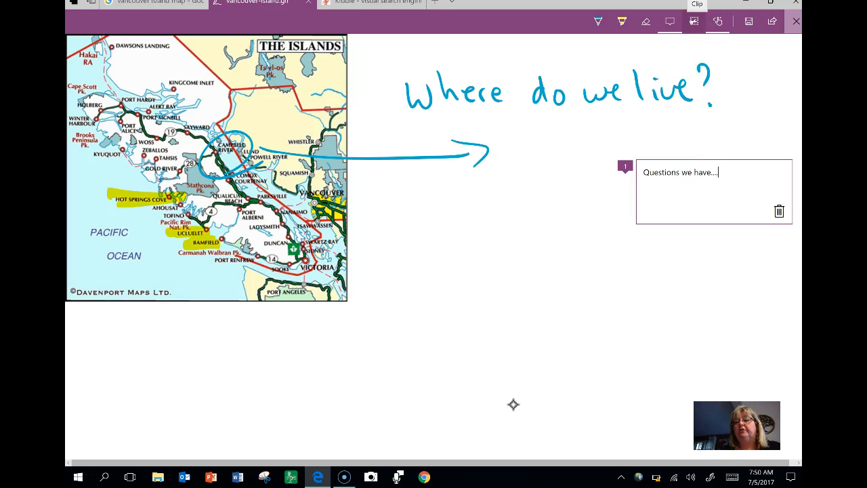
pyautogui.click(694, 21)
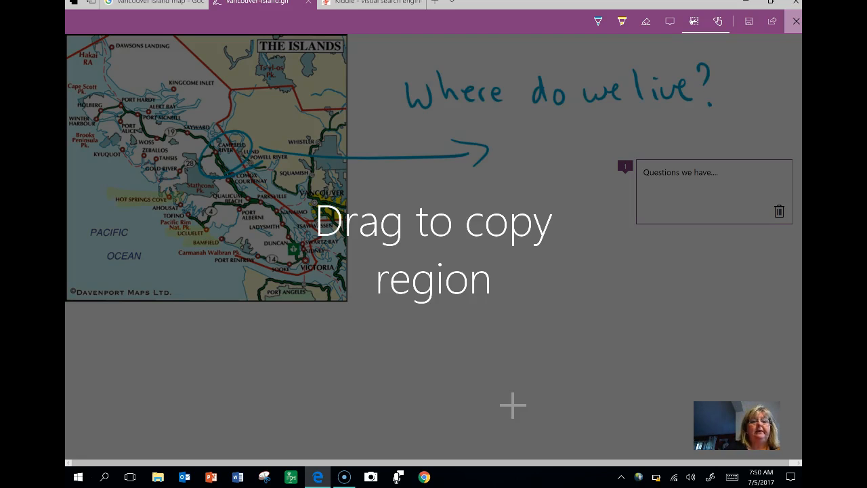
# Clip a rectangle around the annotated map area to copy it to the clipboard.
pyautogui.moveTo(67, 38); pyautogui.dragTo(353, 89)
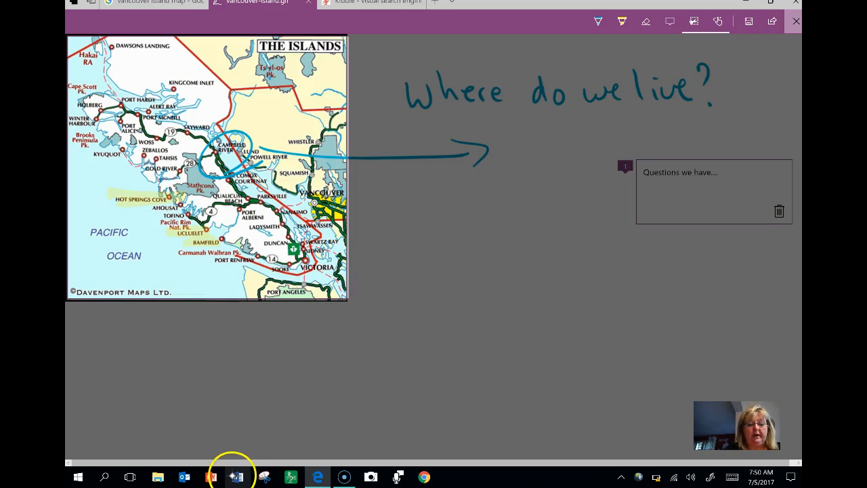
# Paste the map clip into a new blank Word document, then close it without saving.
pyautogui.click(235, 477)
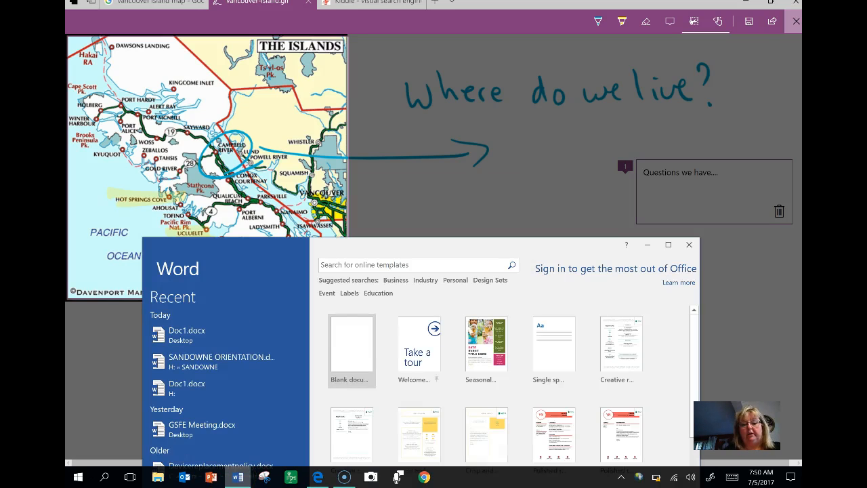
pyautogui.click(351, 343)
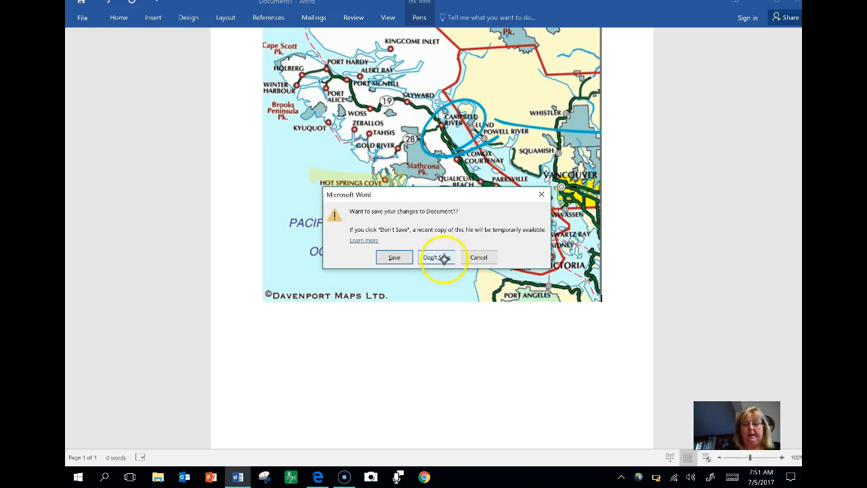
pyautogui.click(436, 257)
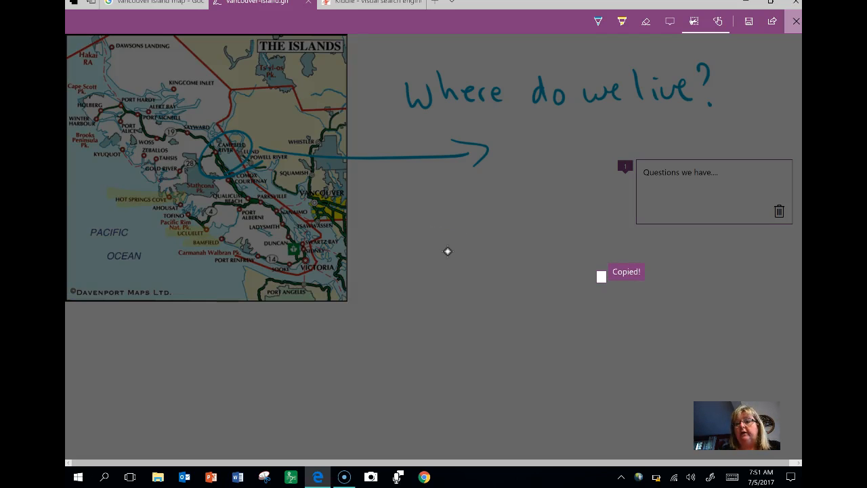
pyautogui.moveTo(694, 22)
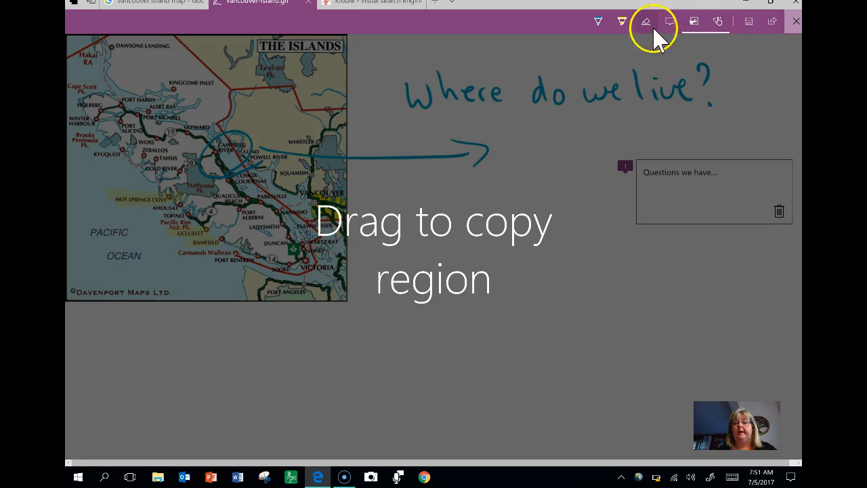
# Switch back to the pen tool to exit clipping and resume annotating.
pyautogui.click(653, 21)
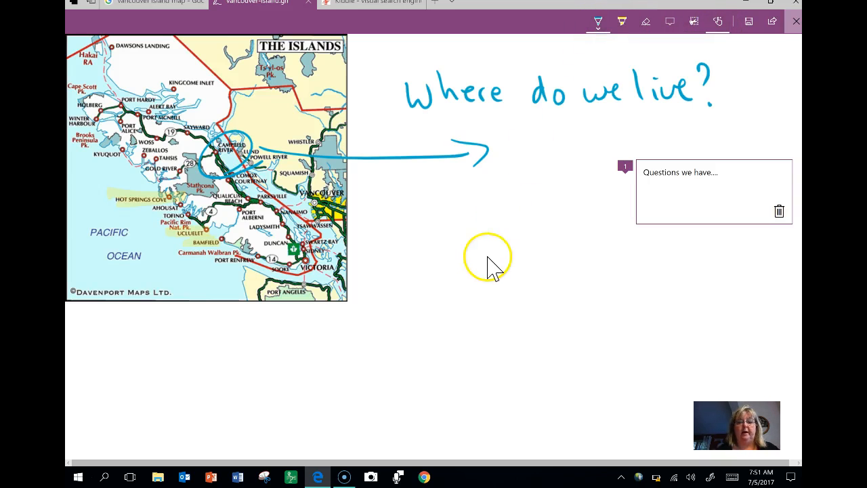